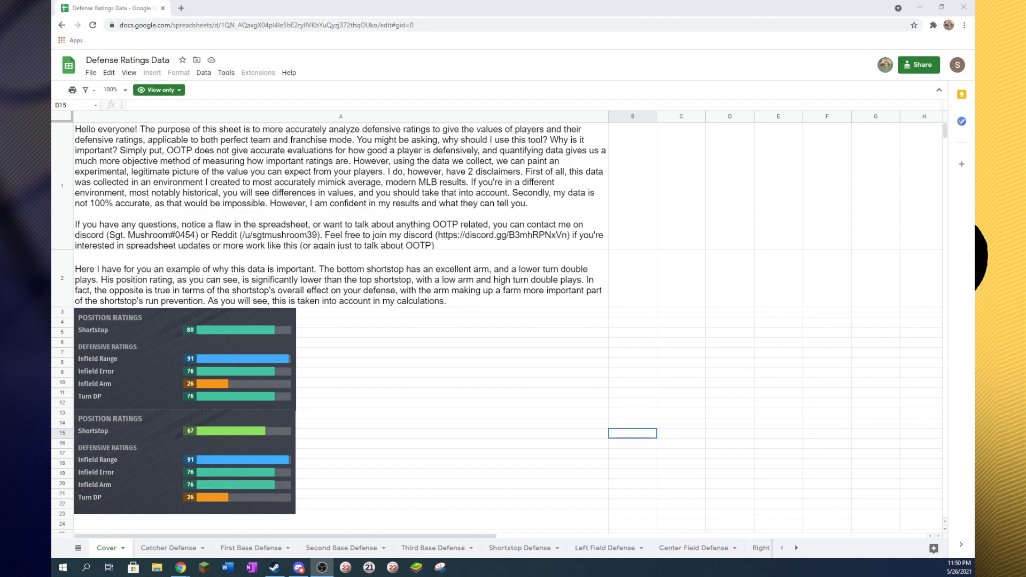
- Make an editable copy named 'Copy of Defense Ratings Data' in My Drive via File > Make a copy
left_click(90, 73)
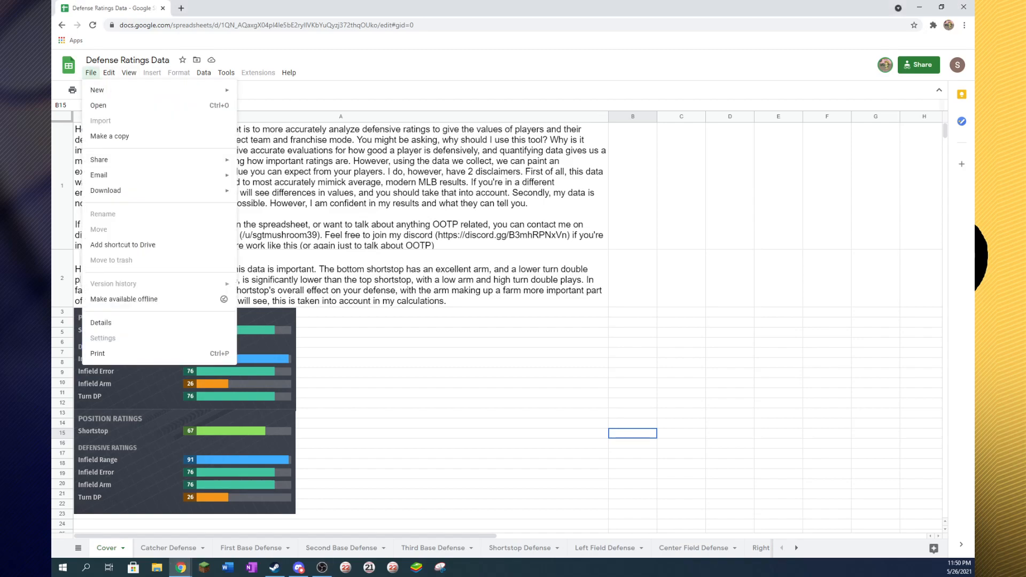
left_click(109, 136)
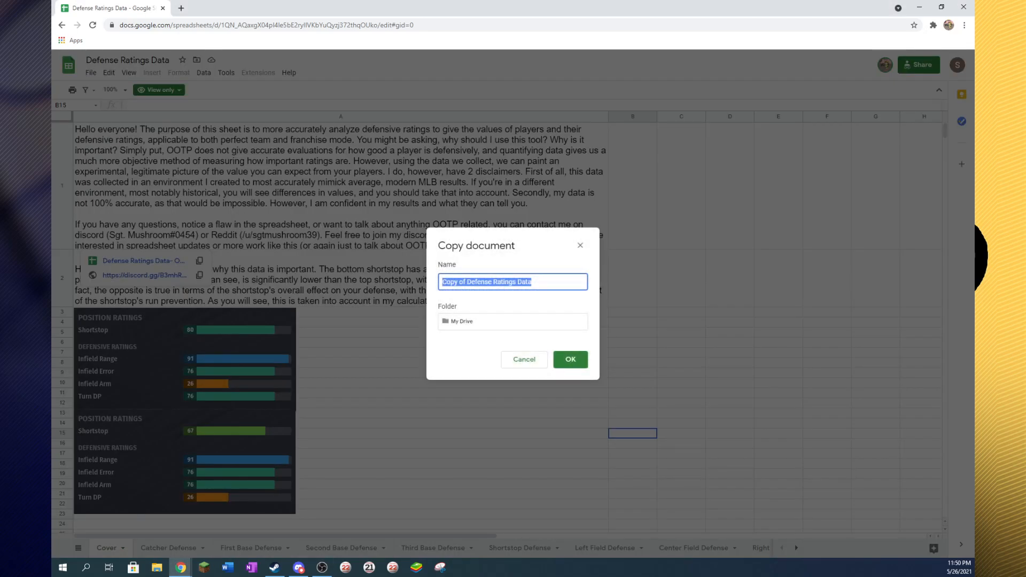
left_click(568, 359)
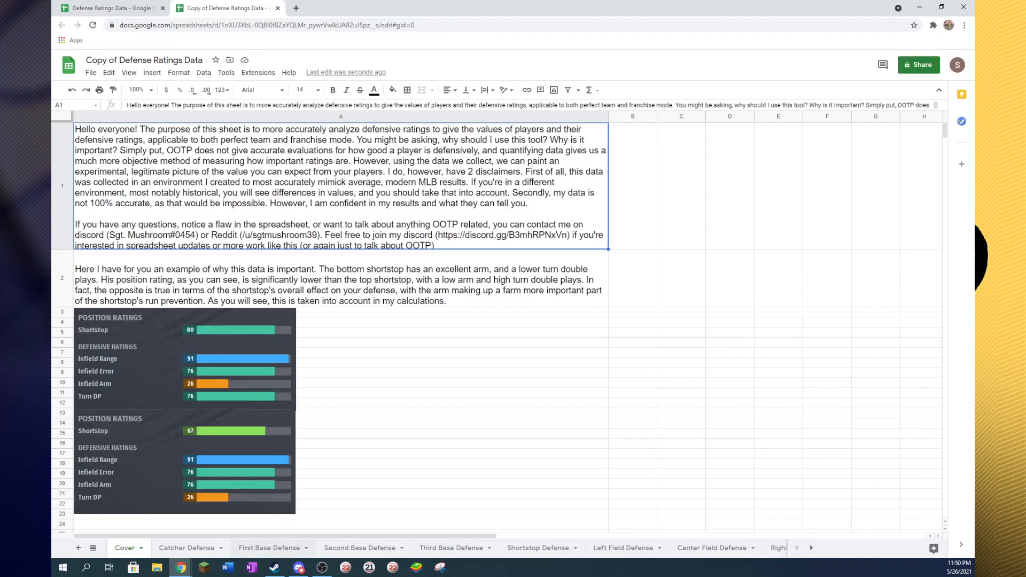
- Switch to the Ratings Converter spreadsheet showing the 1-250, 1-100 and 20-80 table
left_click(450, 548)
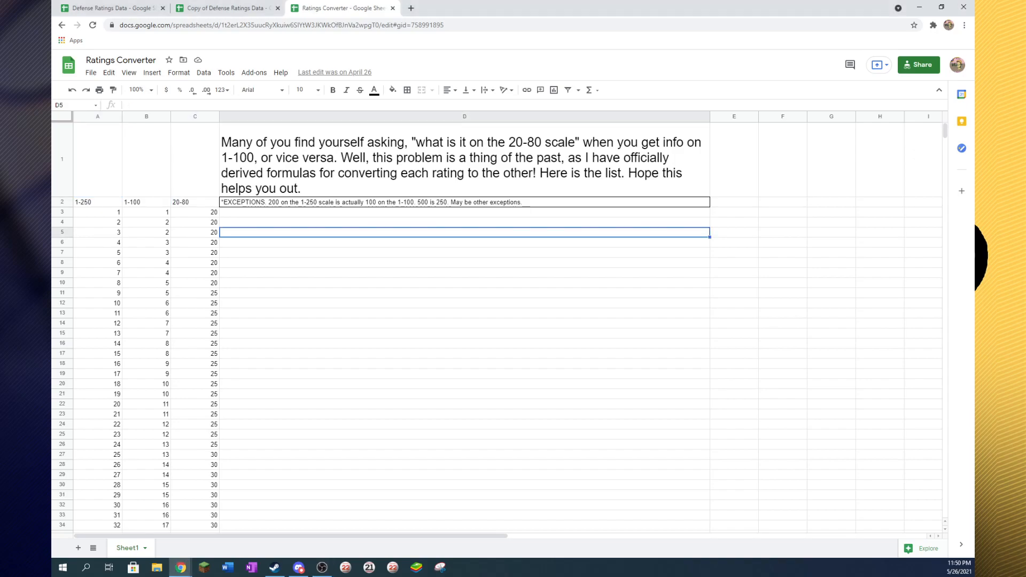
left_click(226, 8)
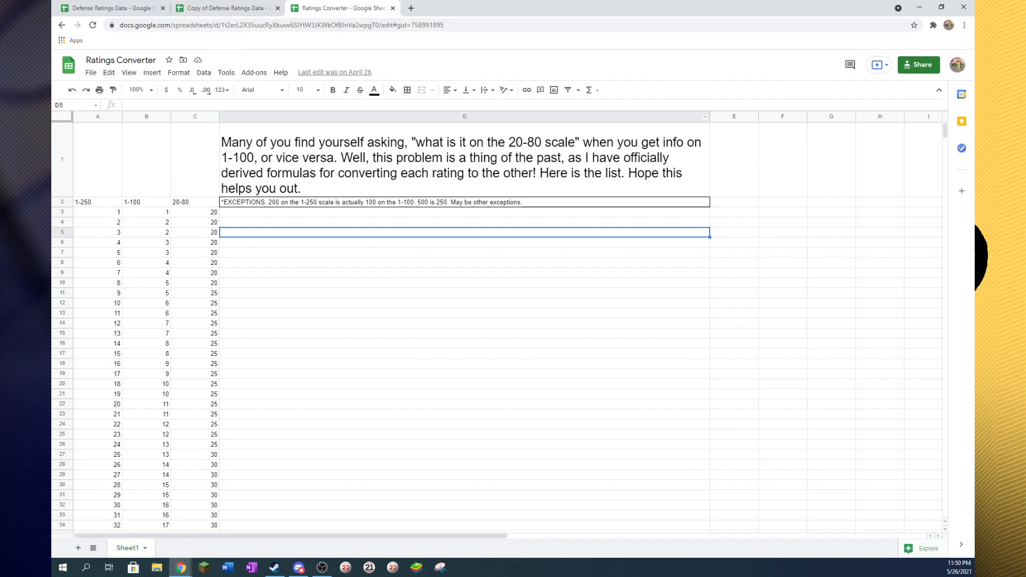
scroll("down", 3)
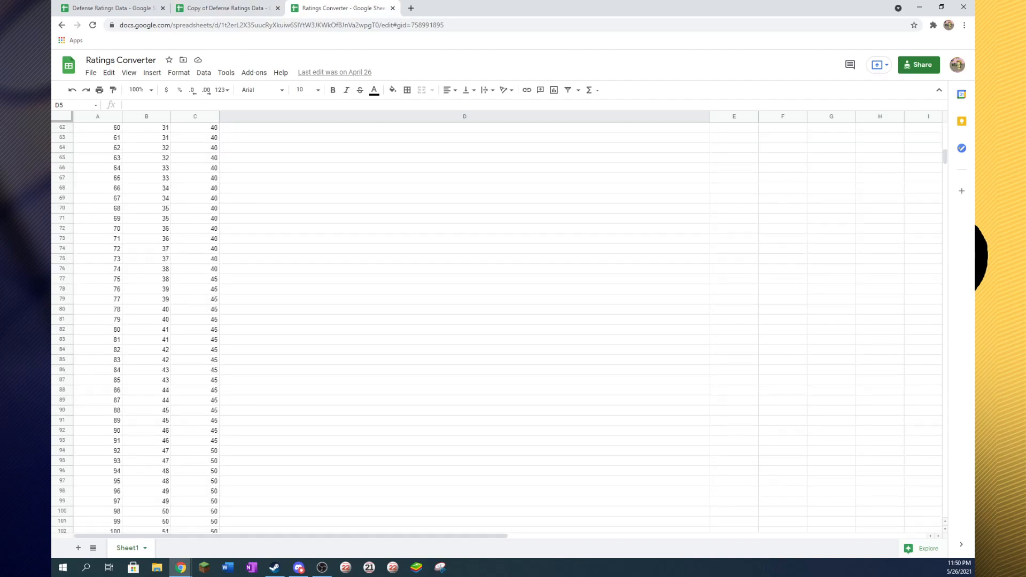
scroll("down", 3)
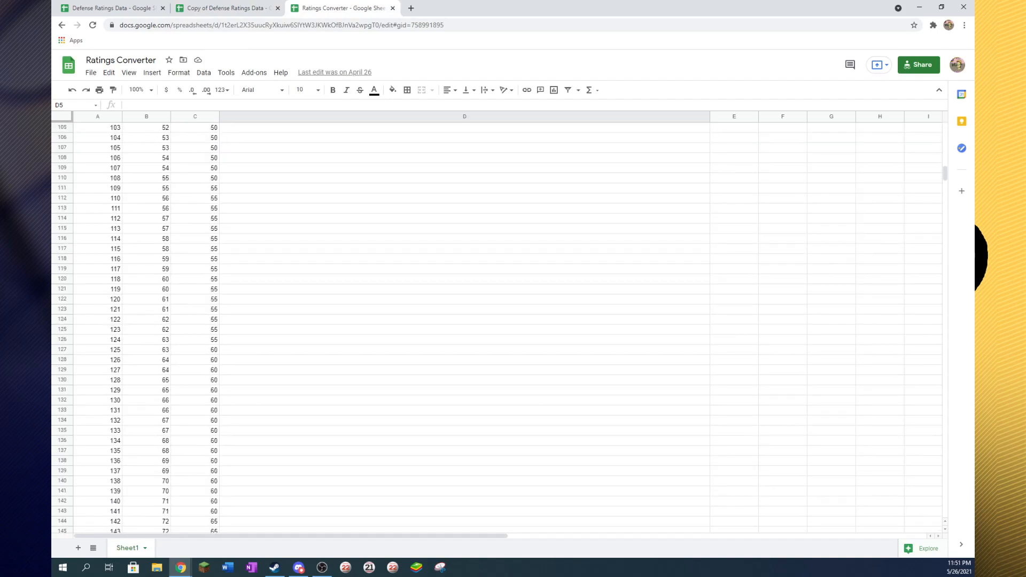
scroll("up", 3)
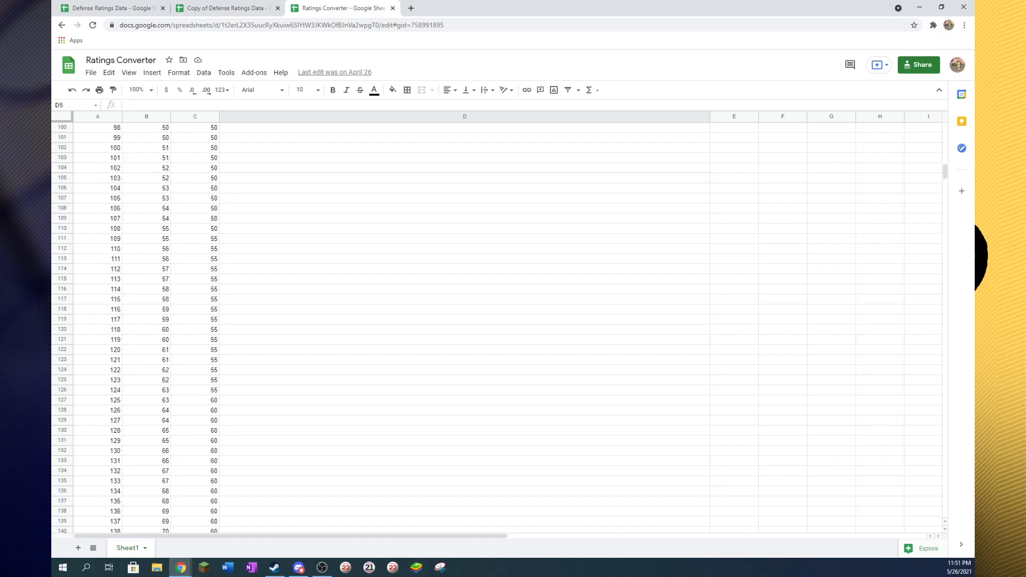
left_click(195, 238)
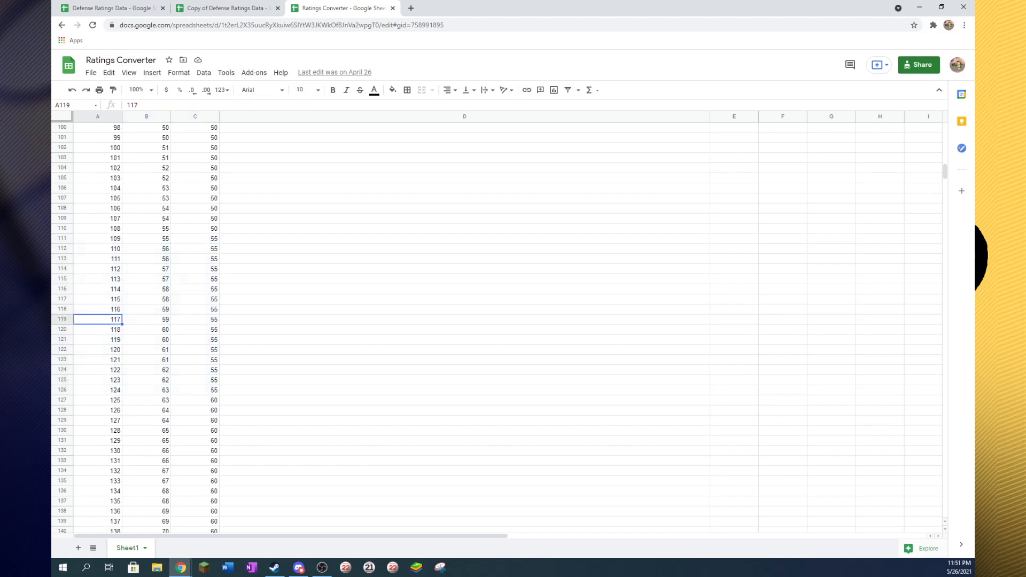
- Enter 117 as the third baseman's Range rating in B17 of Third Base Defense
left_click(226, 8)
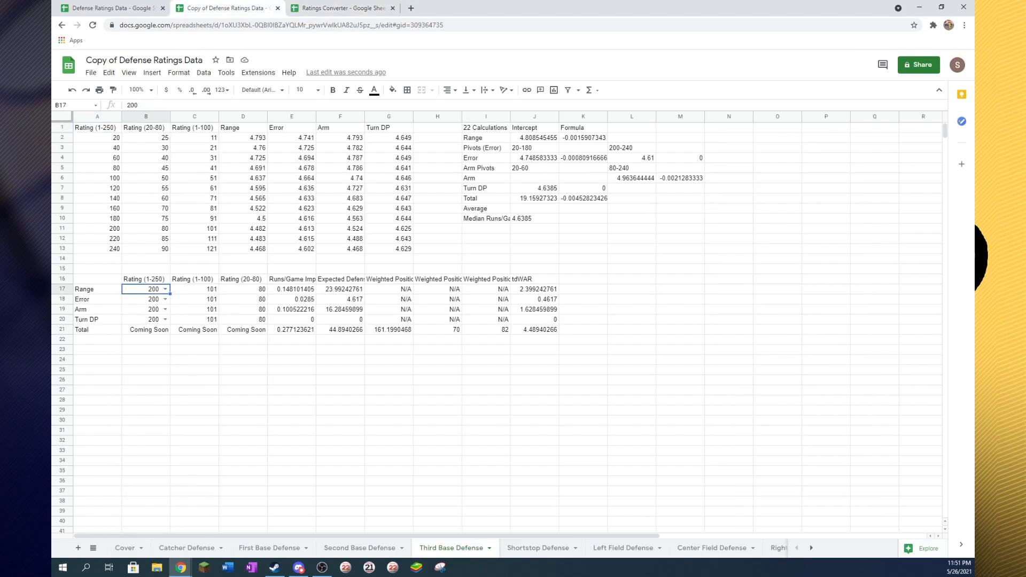
type("117")
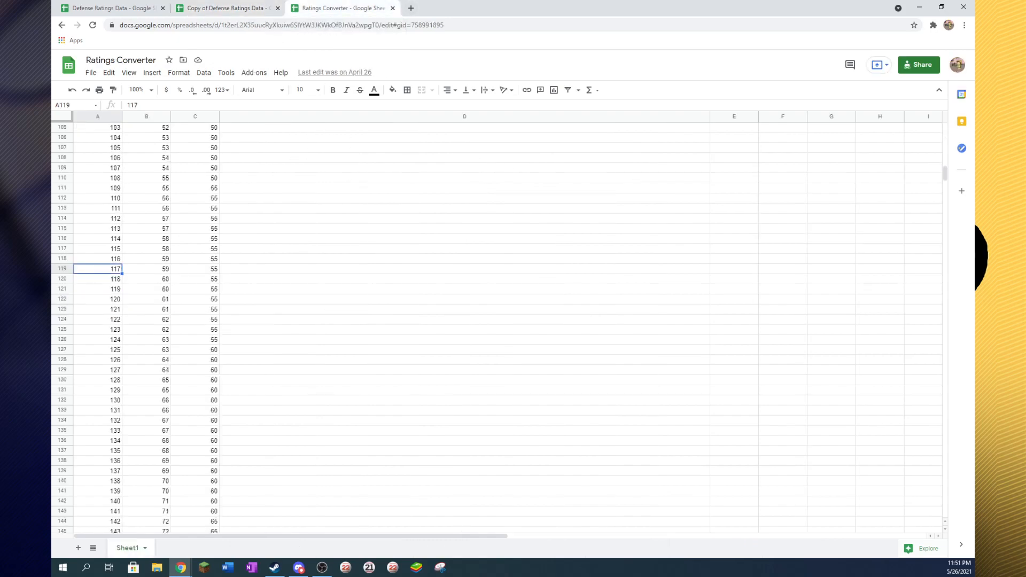
- Enter 133 as the Error rating in B18, then view converter rows 175-191 that map to 75
scroll("down", 3)
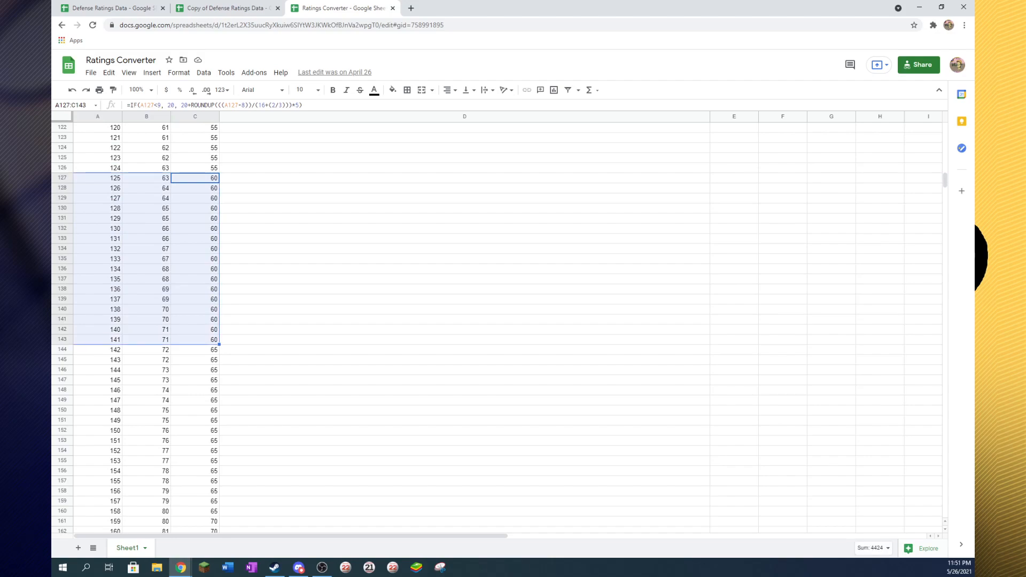
left_click(111, 8)
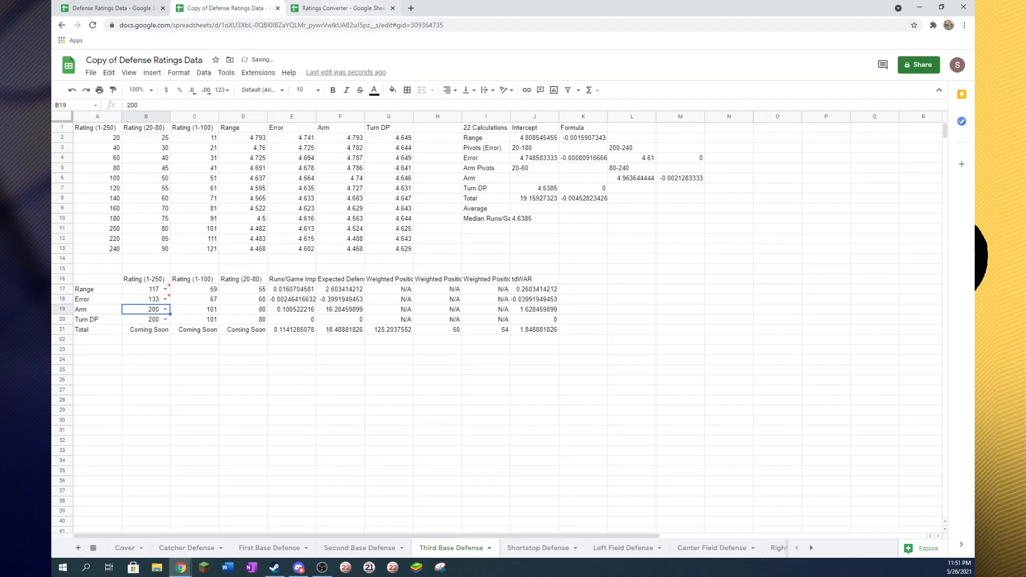
left_click(340, 8)
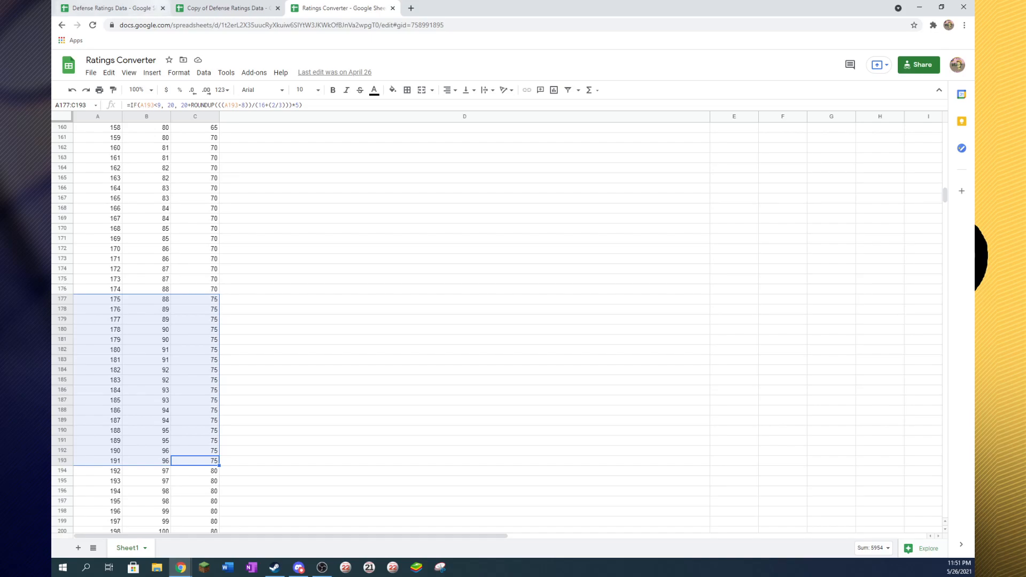
- Enter 184 as the Arm rating in B19, lowering total tdWAR to about 1.297
left_click(227, 8)
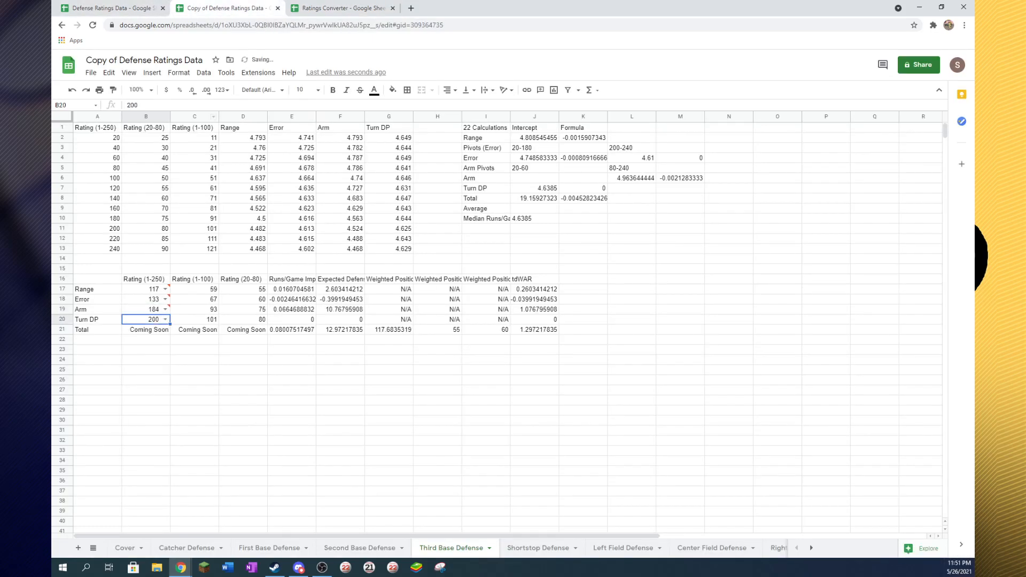
left_click(339, 8)
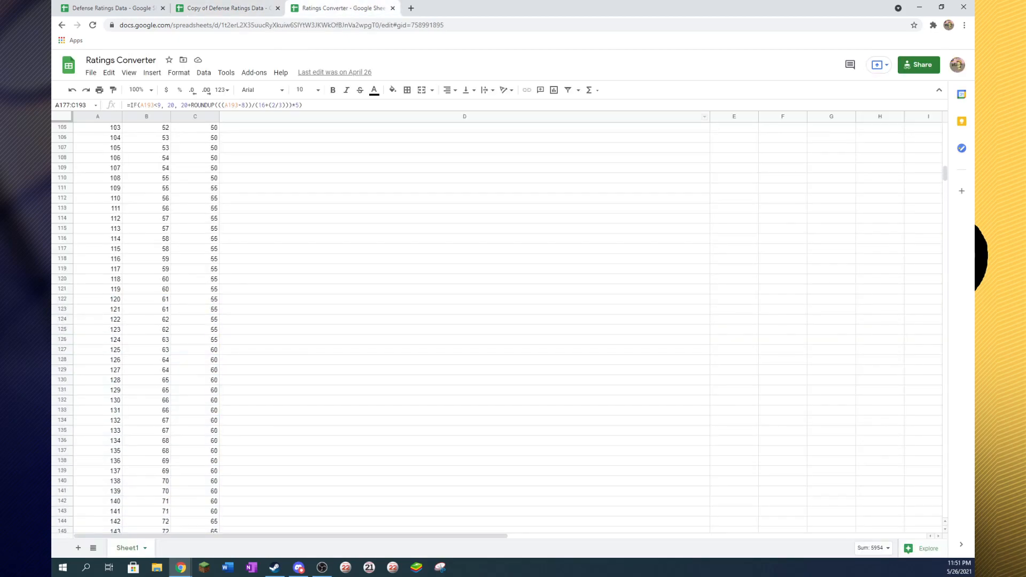
scroll("up", 3)
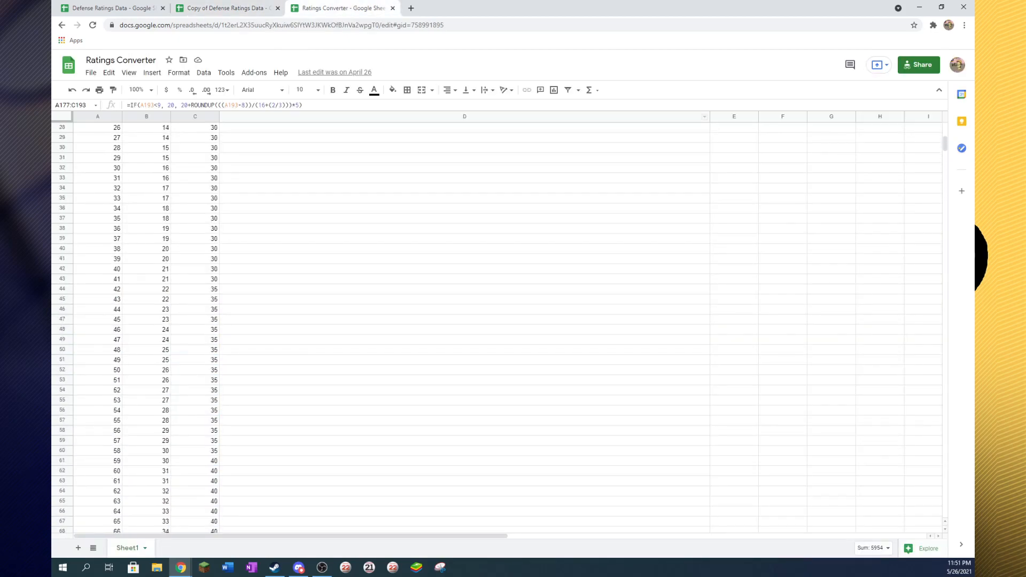
scroll("up", 3)
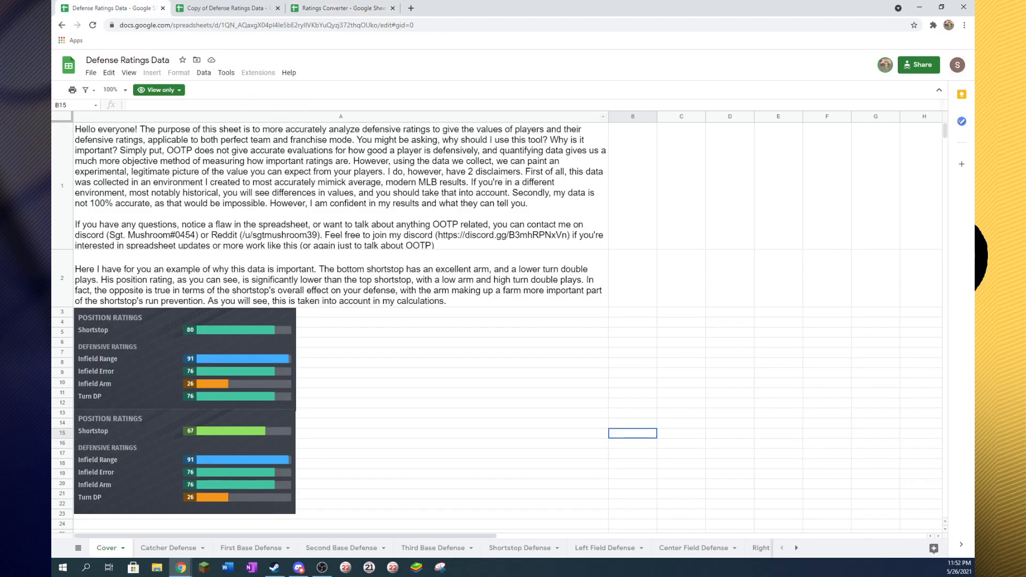
- Enter 33 as the Turn DP rating in B20, completing Range 117, Error 133, Arm 184
left_click(226, 8)
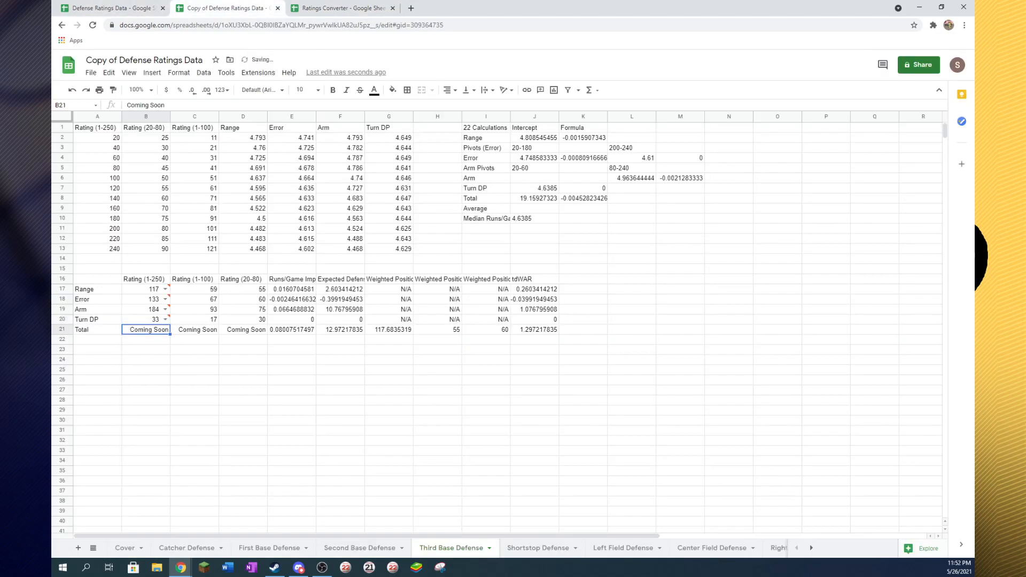
left_click(535, 339)
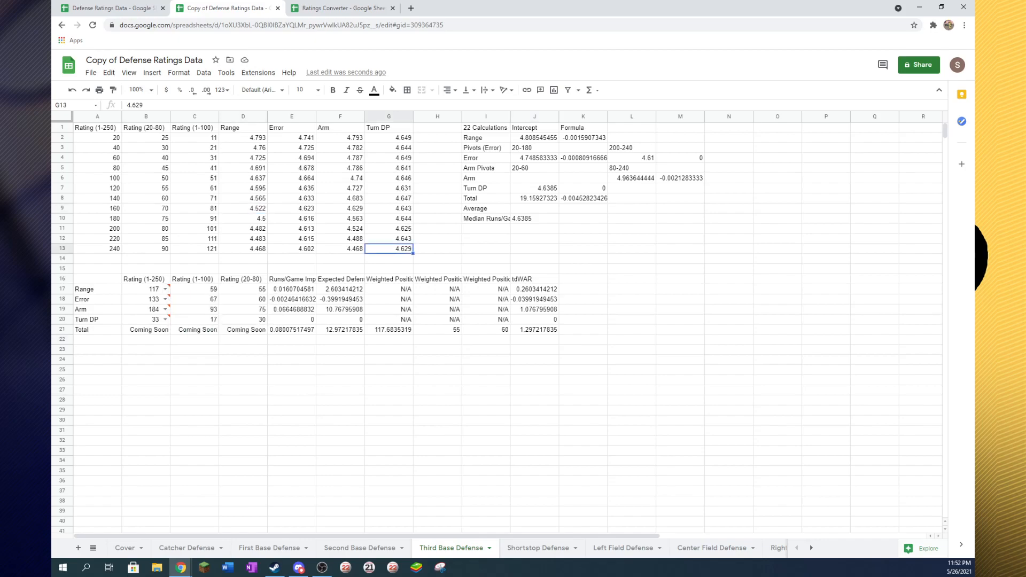
left_click(340, 288)
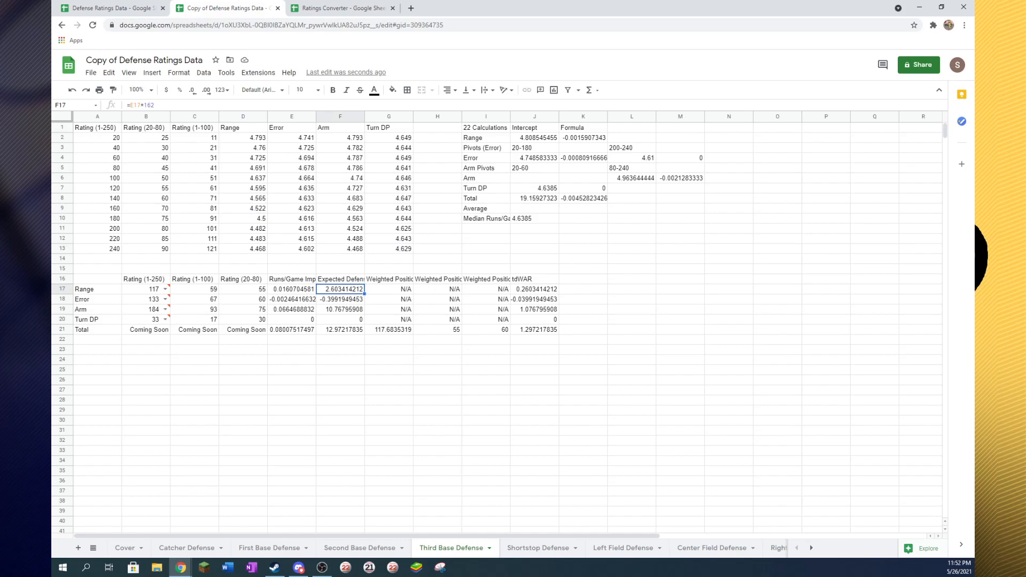
left_click(290, 309)
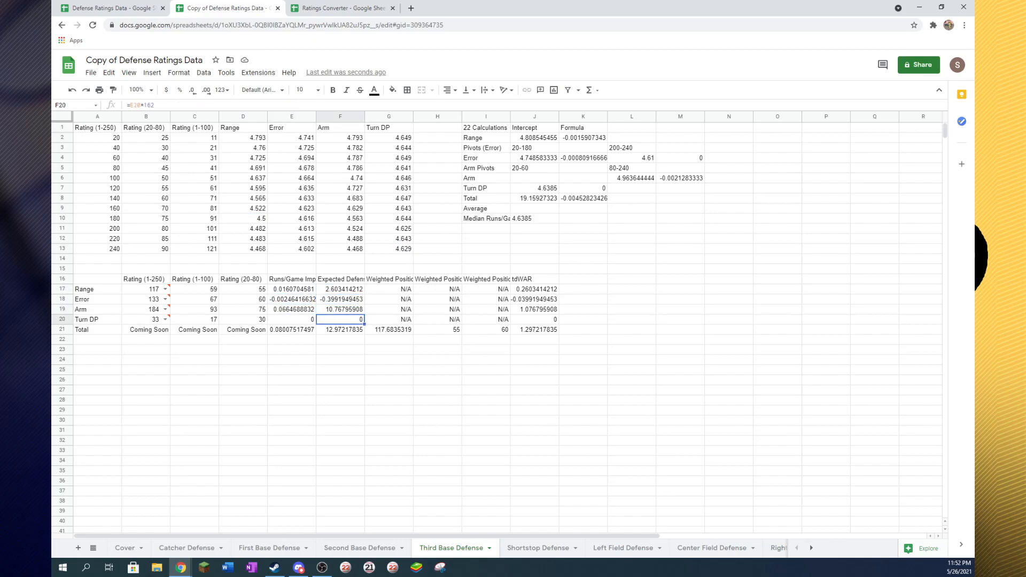
left_click(454, 320)
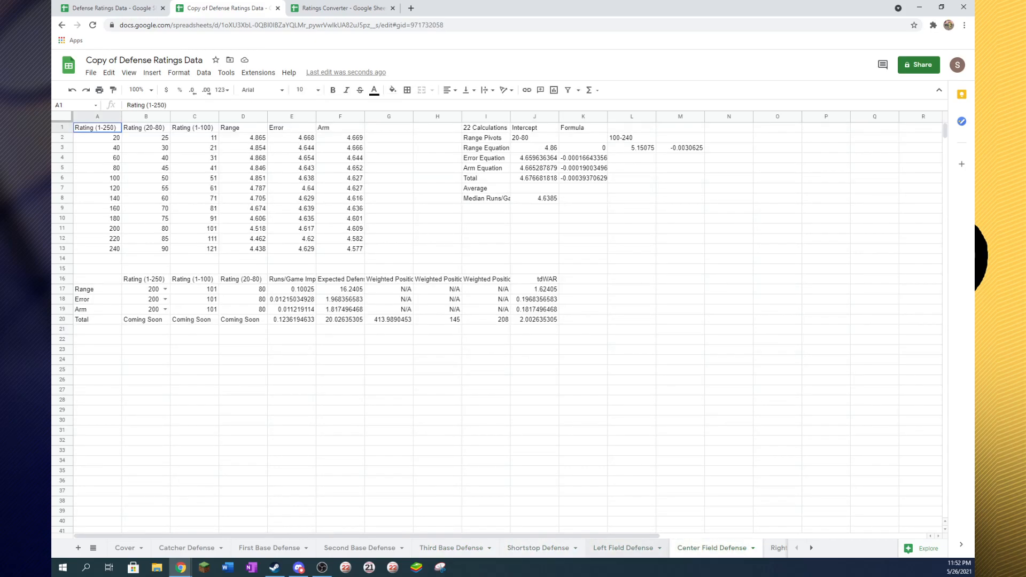
left_click(450, 548)
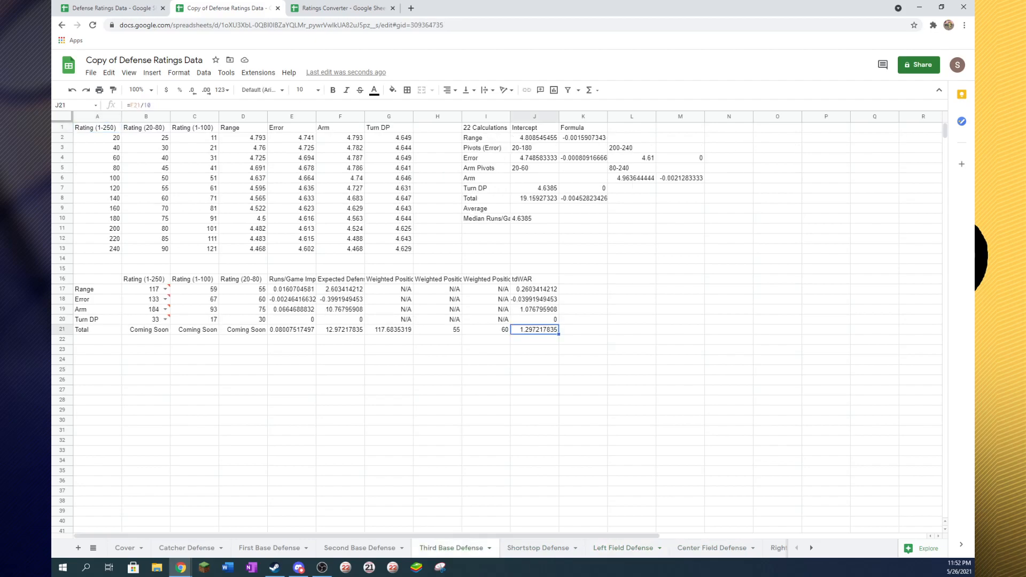